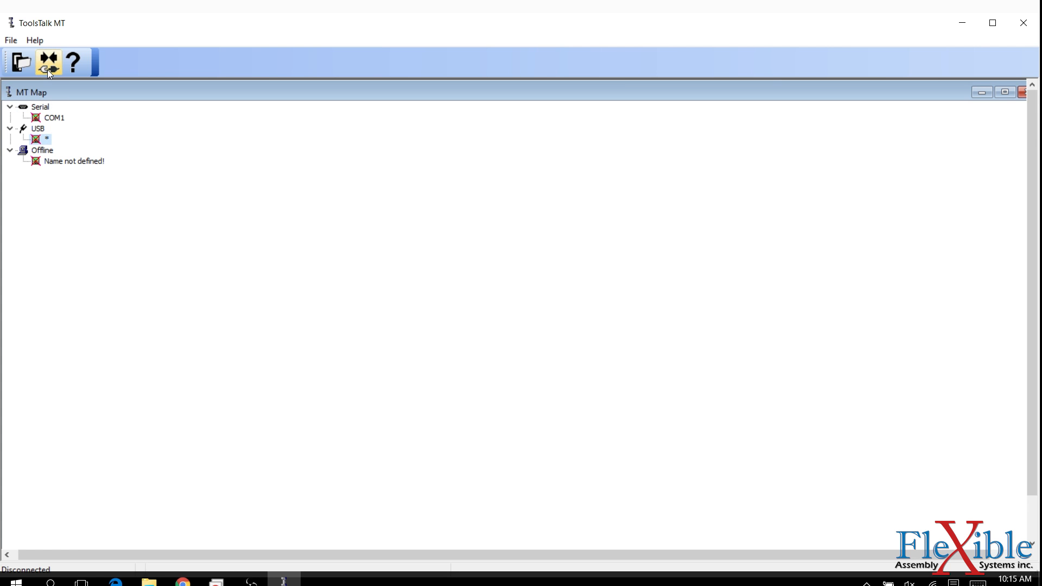
- Connect to controller E6590083 over USB, dismissing the controller/PC time mismatch warning
click(48, 62)
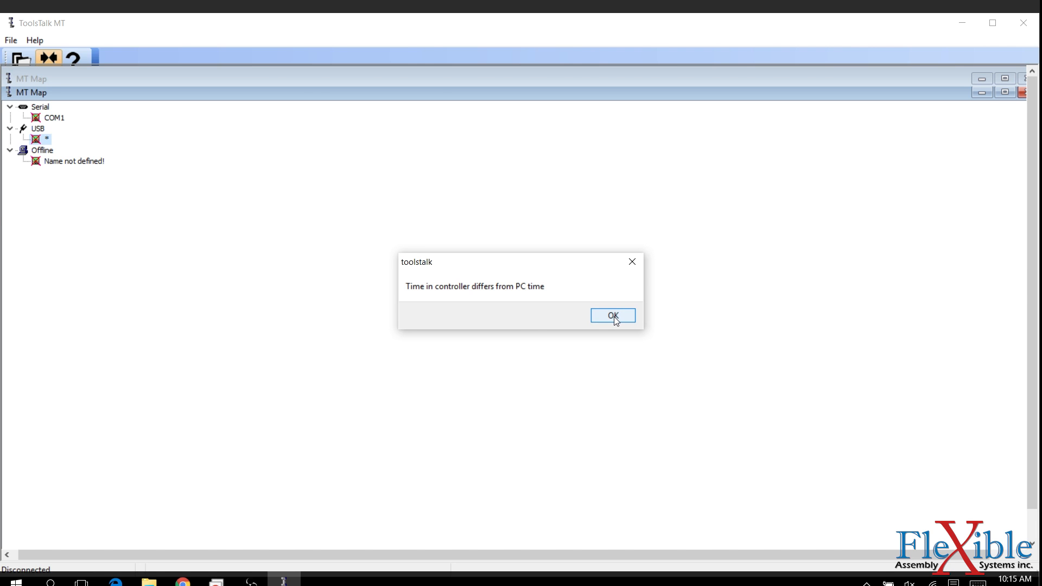
click(611, 315)
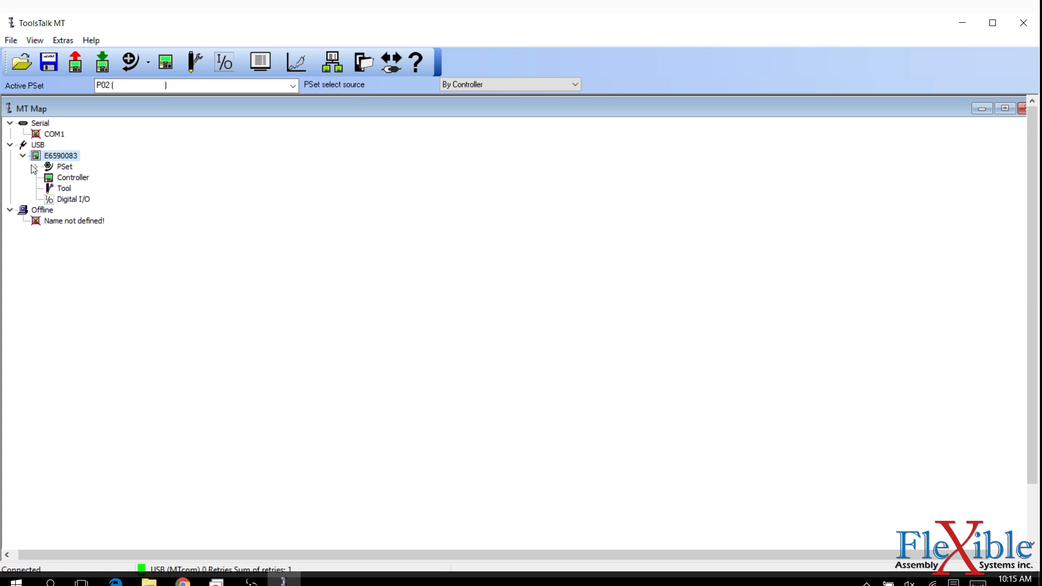
- Expand the PSet branch (P00 disabled through P20) and choose P01
click(38, 166)
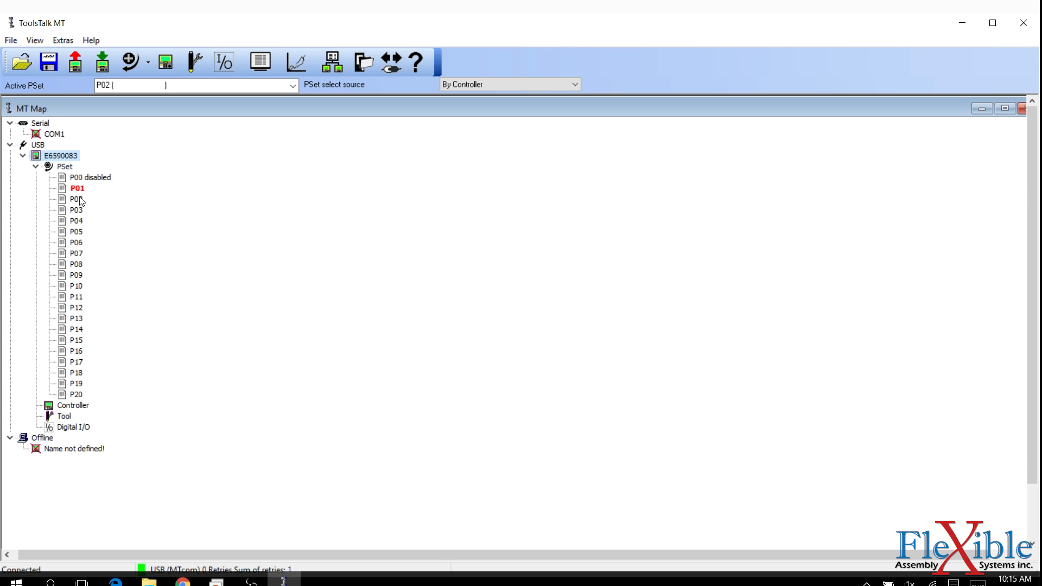
click(76, 188)
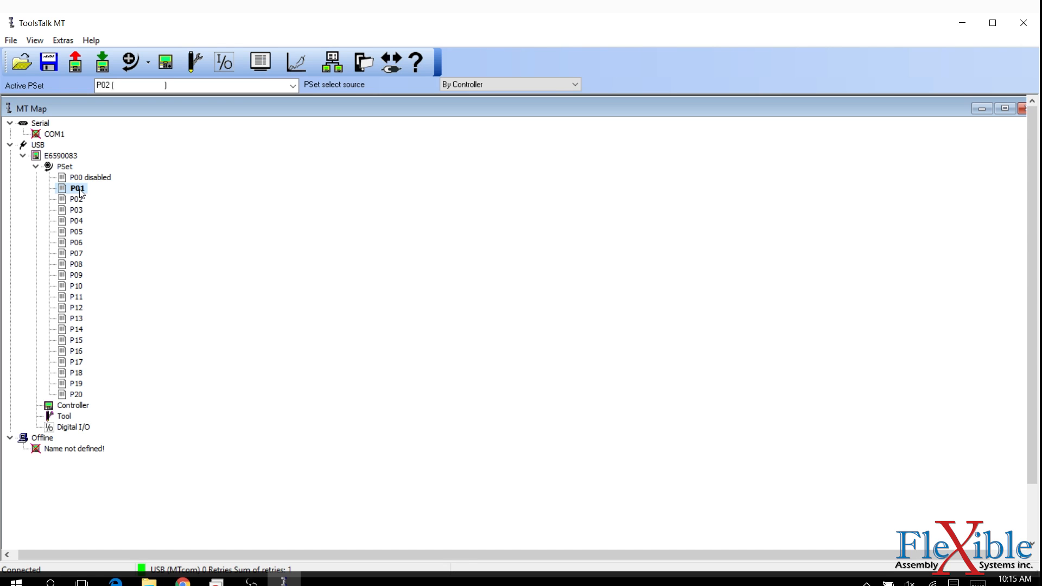
- Reset PSet P01 to defaults (250 rpm, 80 cNm target, 88 cNm max) and confirm the warning
double_click(76, 188)
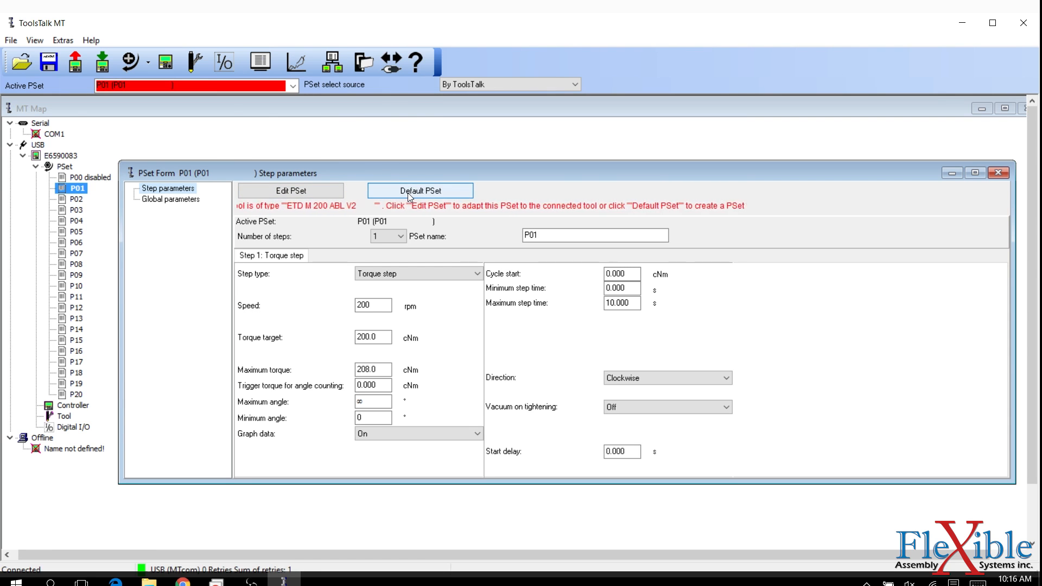
click(419, 190)
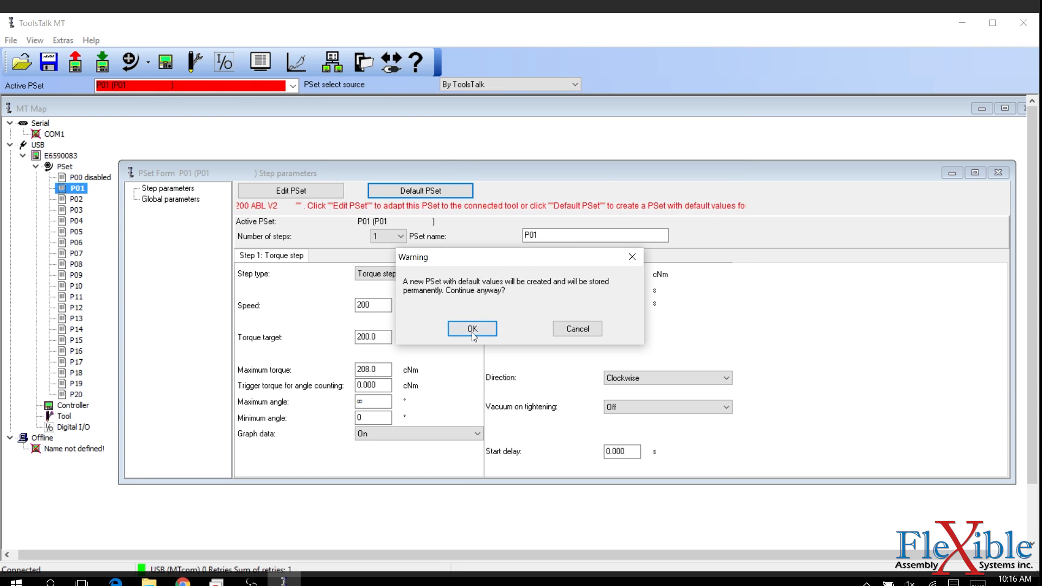
click(472, 328)
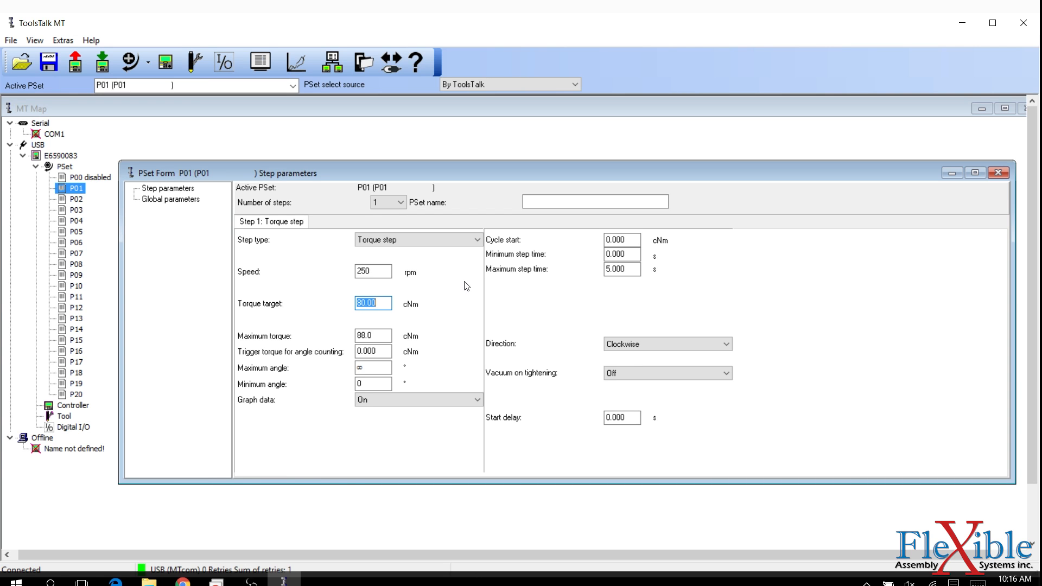
- Set P01's step to a hard joint step with a 100.0 cNm torque target (108.0 cNm maximum)
text(1)
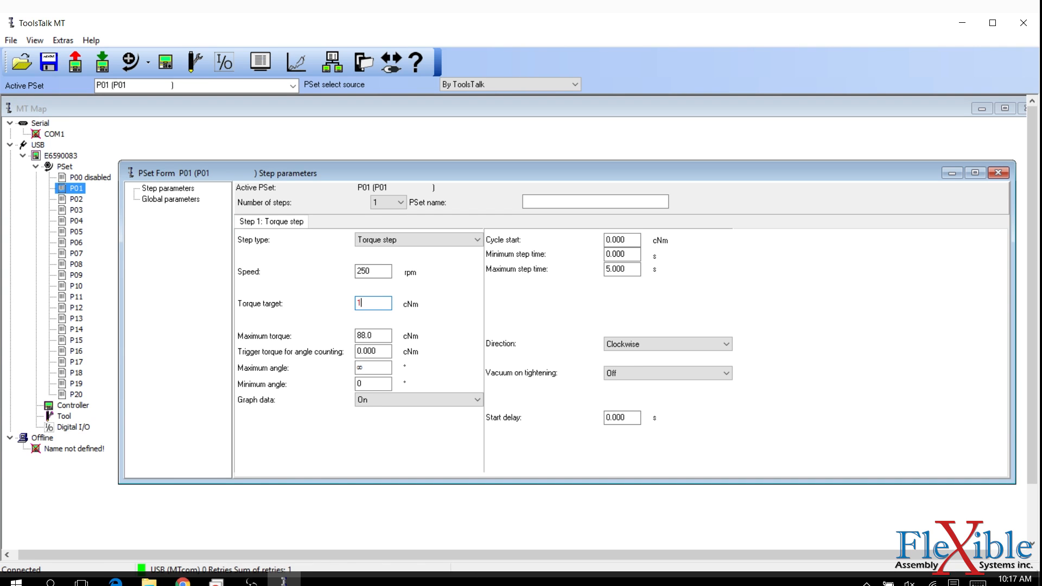
text(00.0)
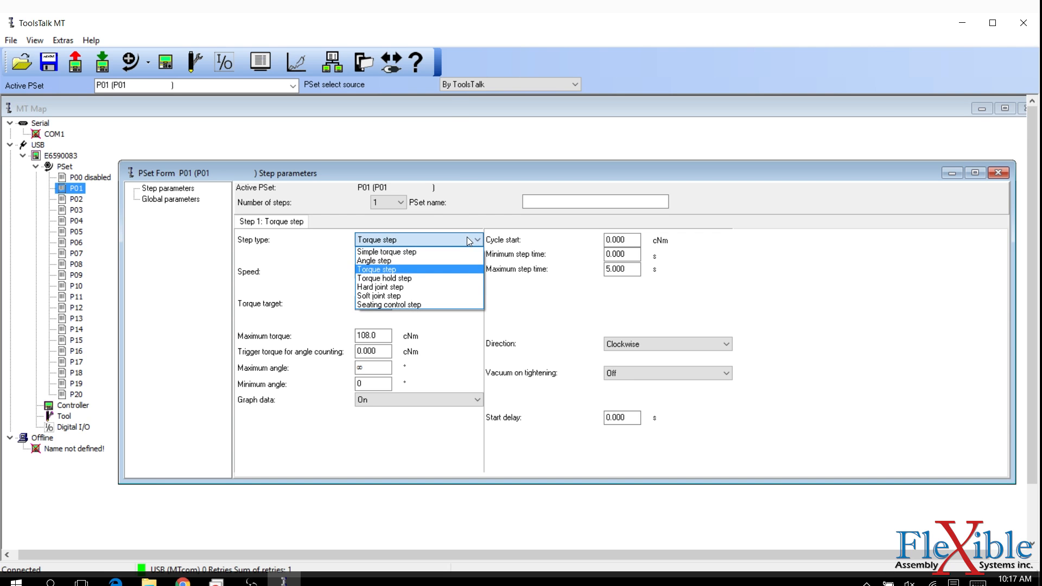
mouse_move(382, 286)
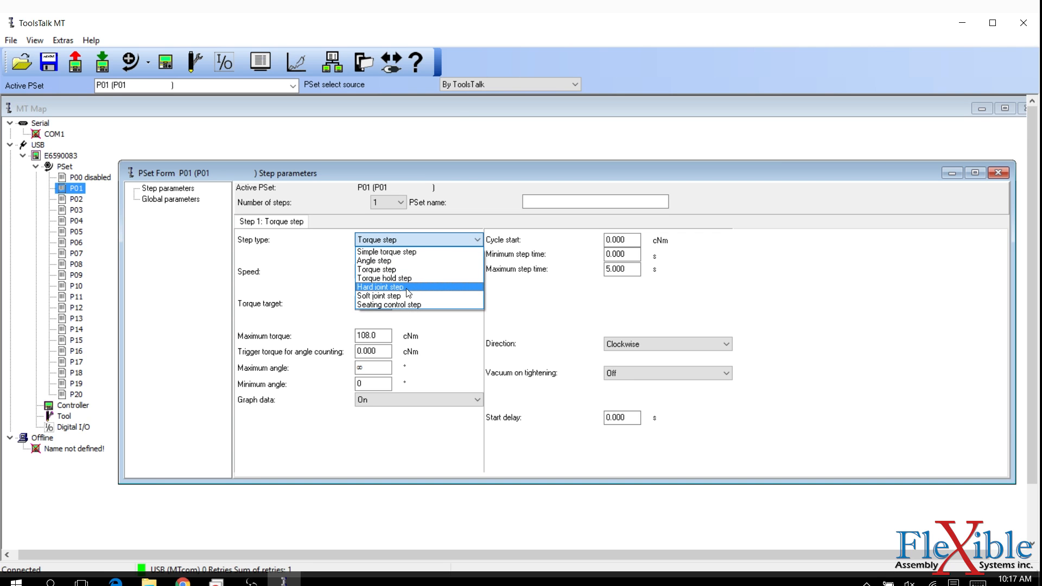
click(378, 286)
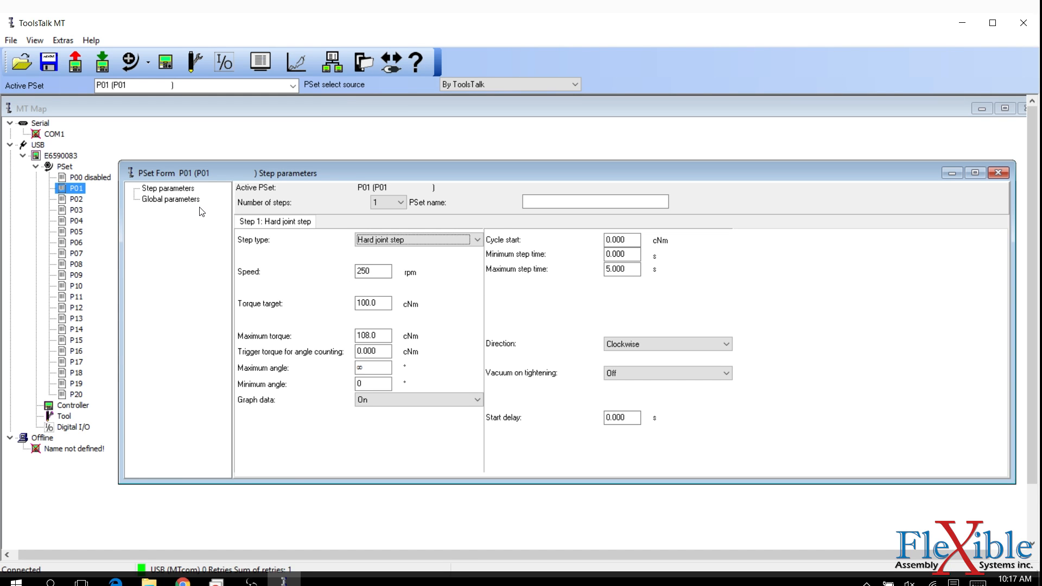
click(664, 344)
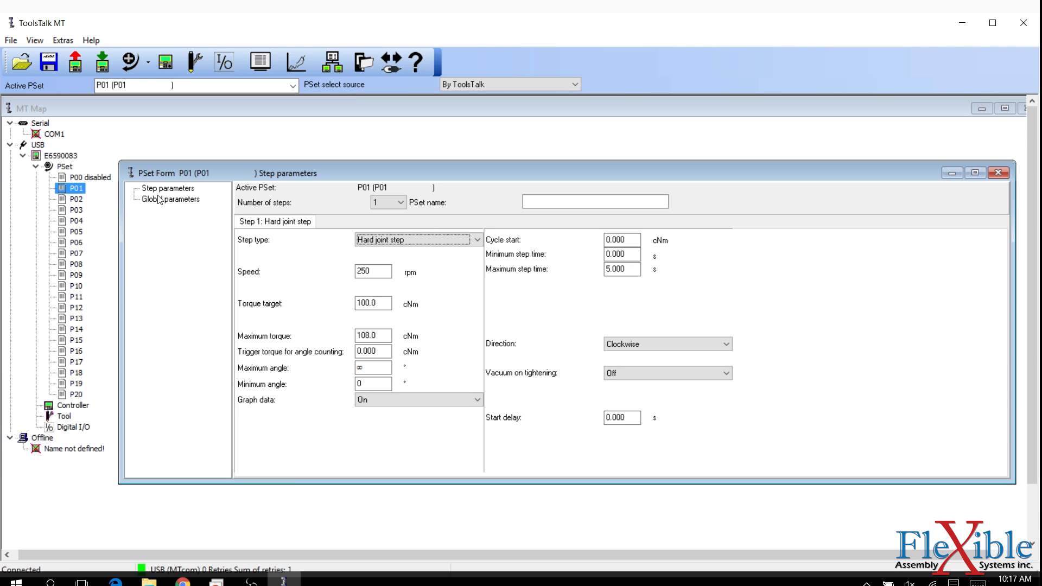
- Set P01's global batch size to 7 and close the PSet form
click(171, 198)
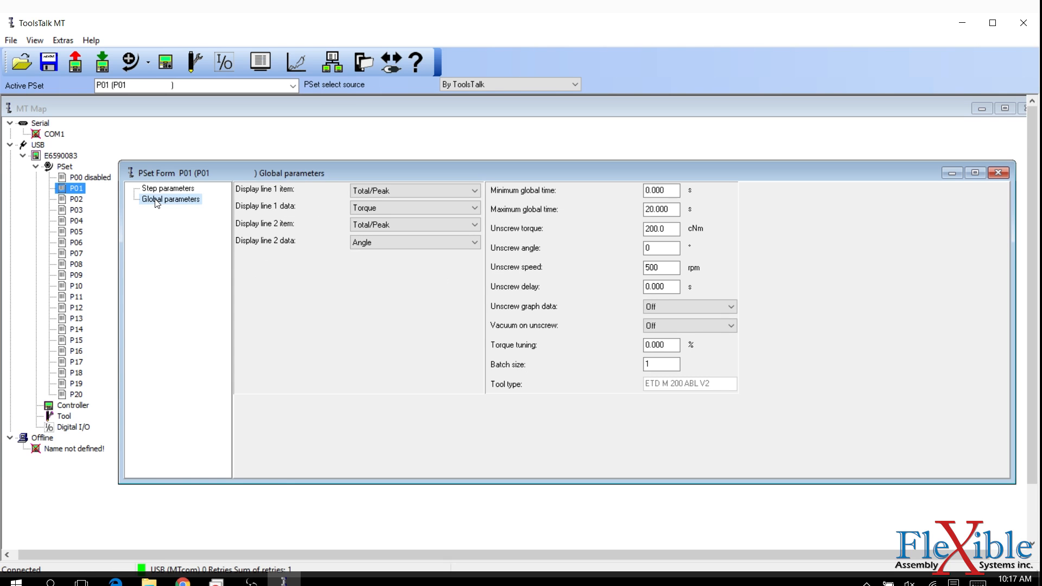
click(414, 207)
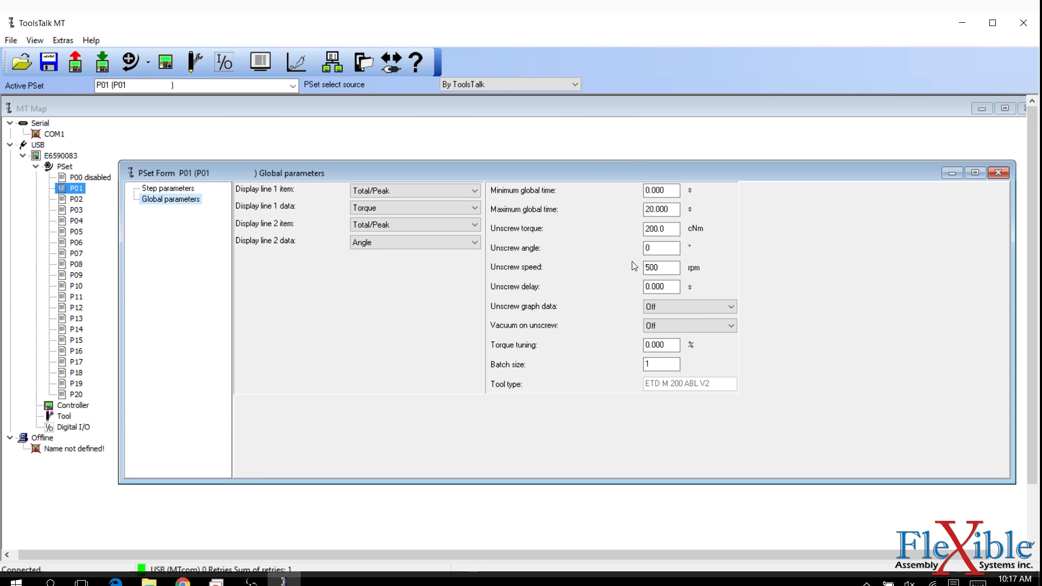
click(661, 364)
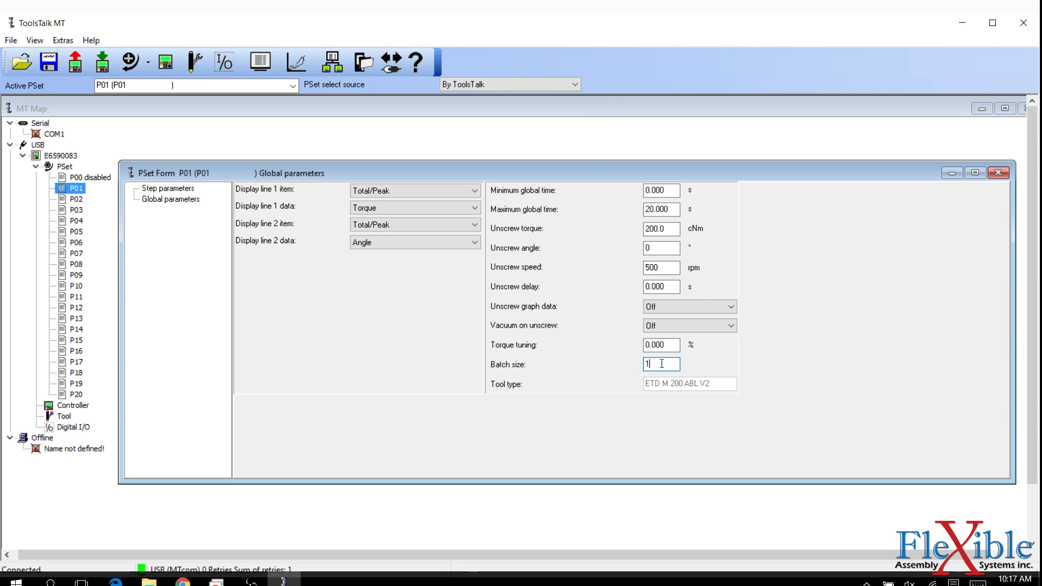
text(7)
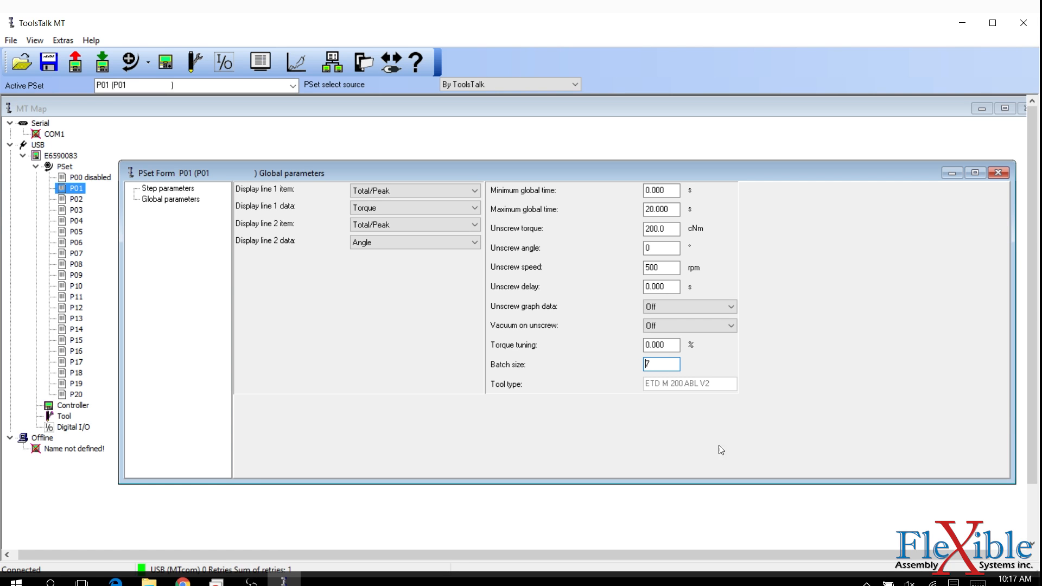
mouse_move(880, 211)
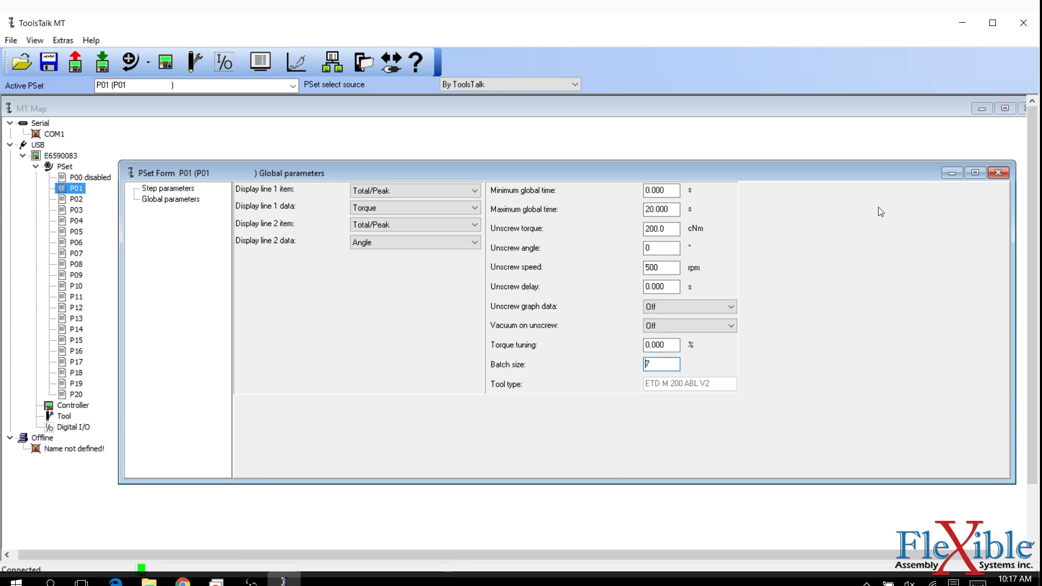
click(997, 172)
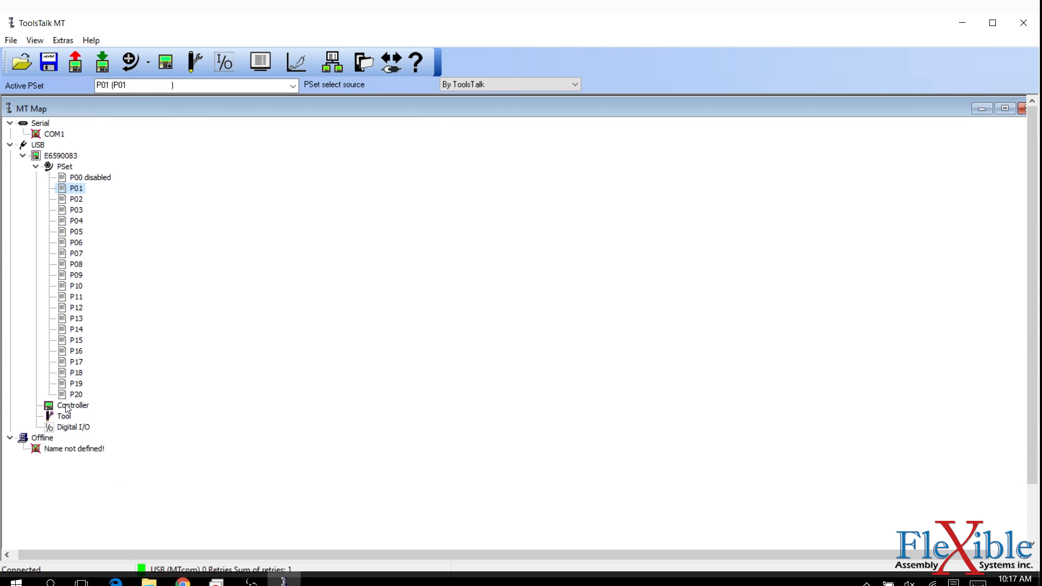
double_click(73, 404)
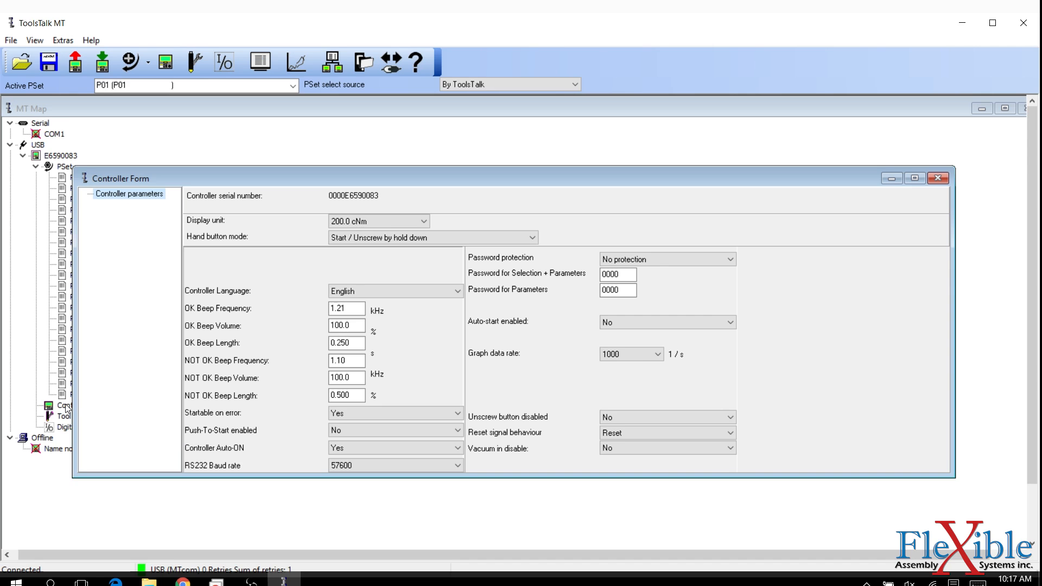
click(345, 307)
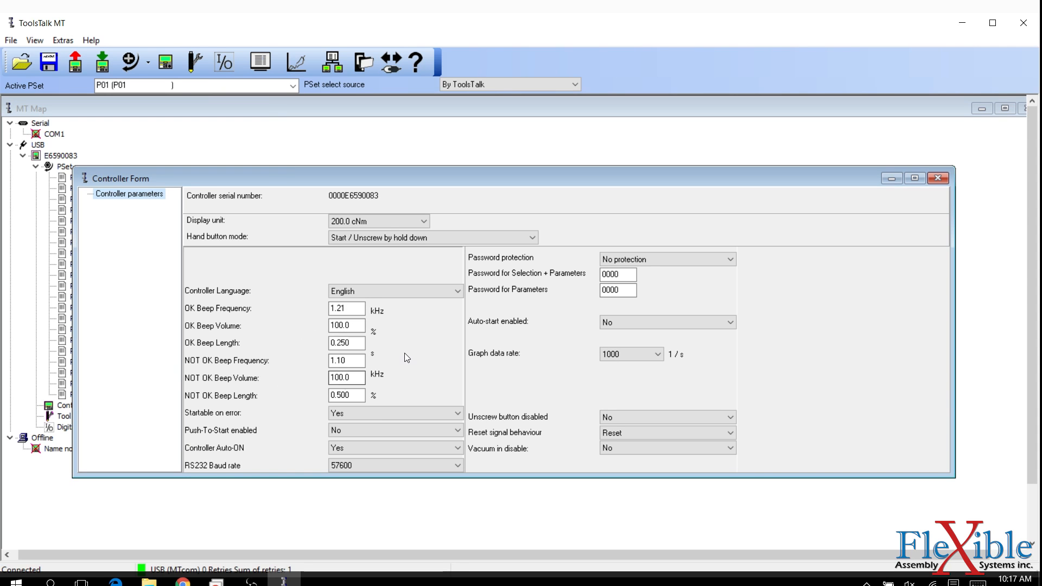
mouse_move(451, 369)
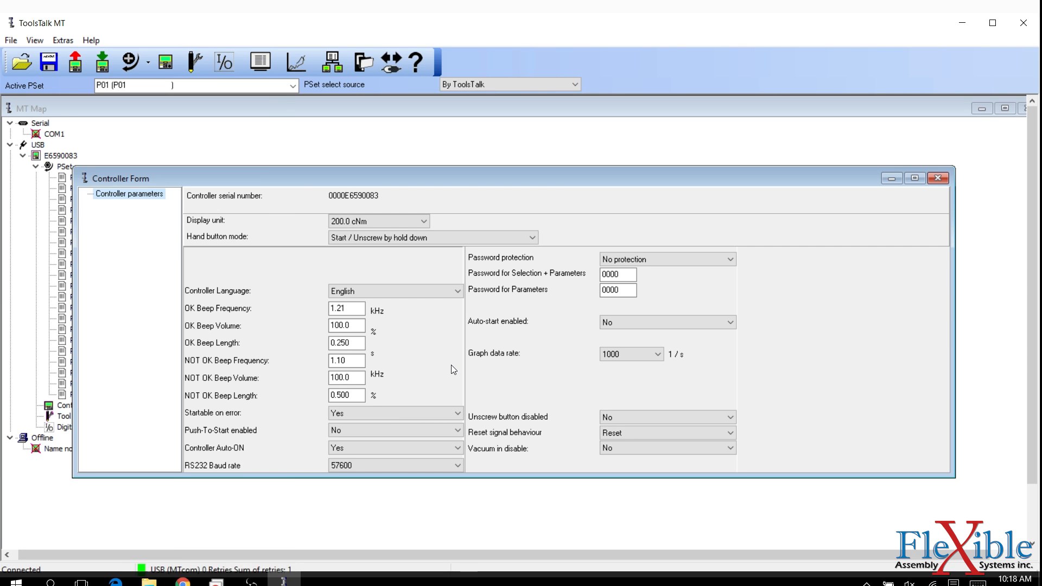
click(394, 447)
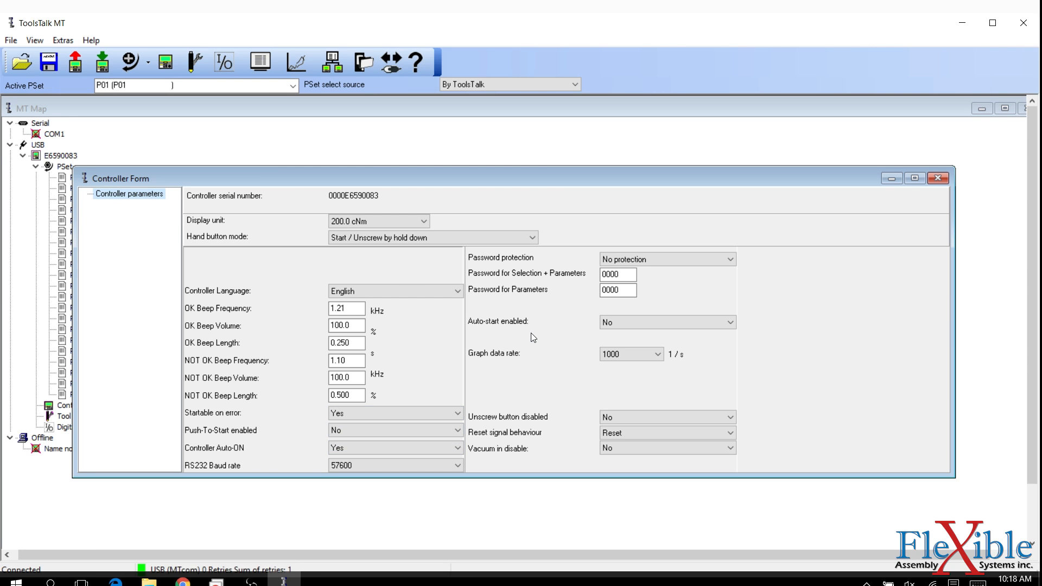
mouse_move(702, 256)
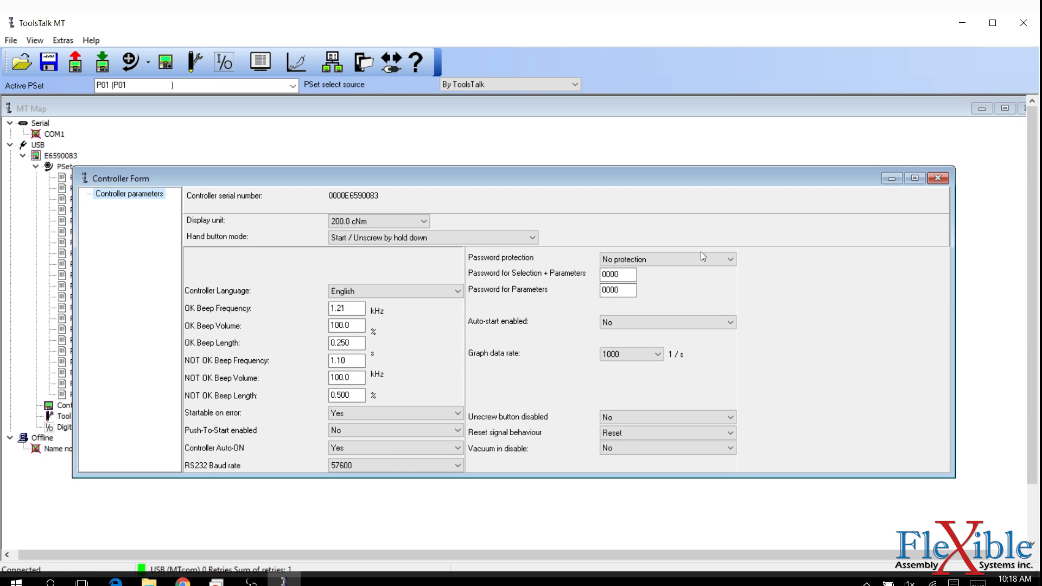
mouse_move(760, 226)
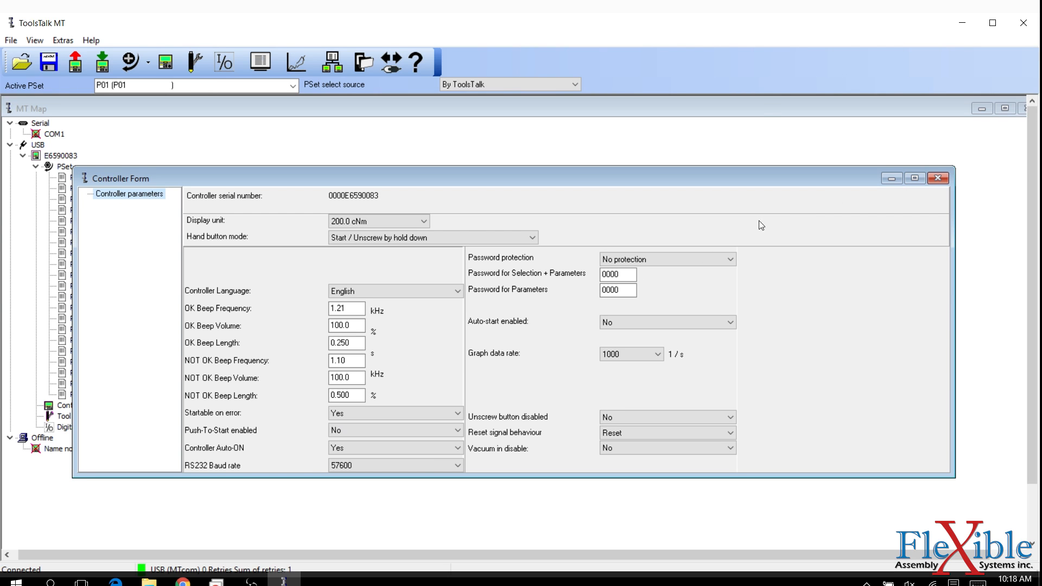
click(379, 220)
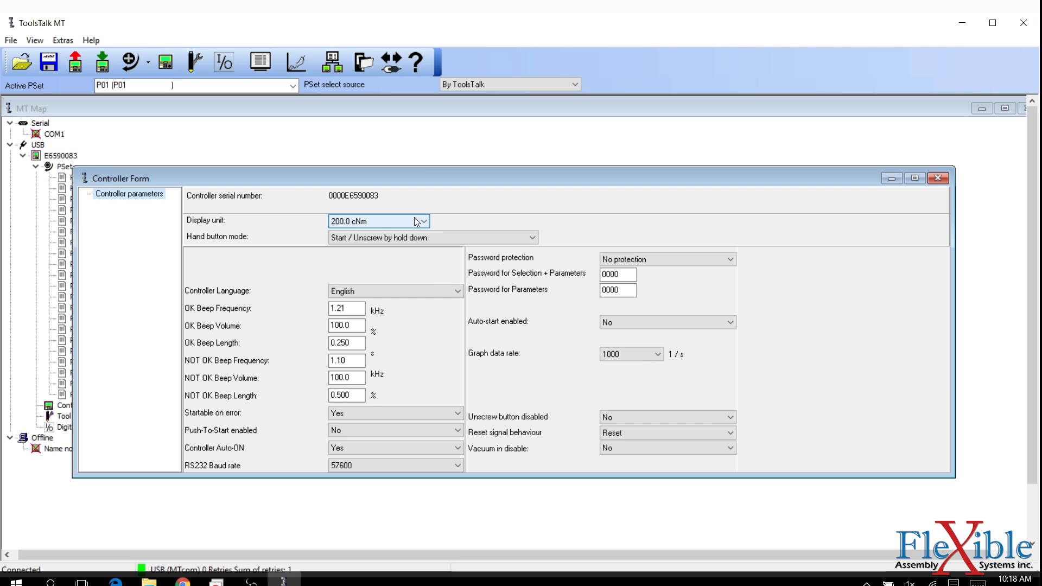
click(421, 221)
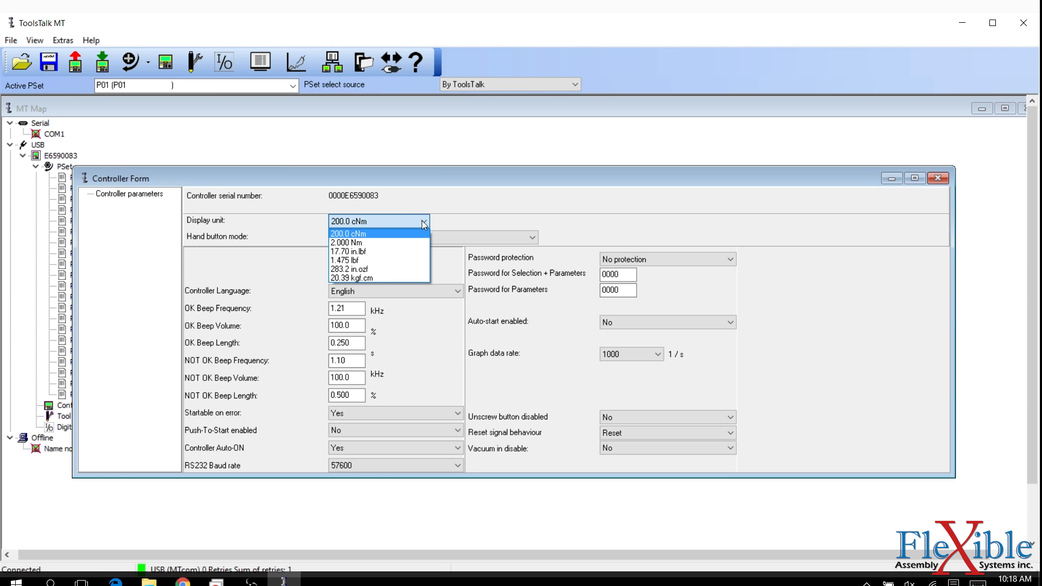
click(347, 233)
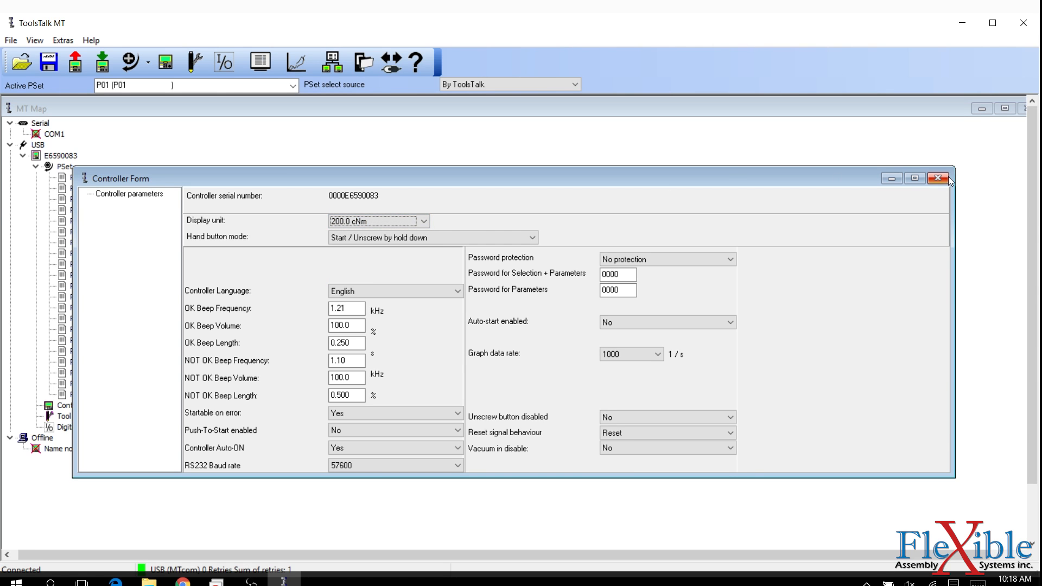
click(938, 178)
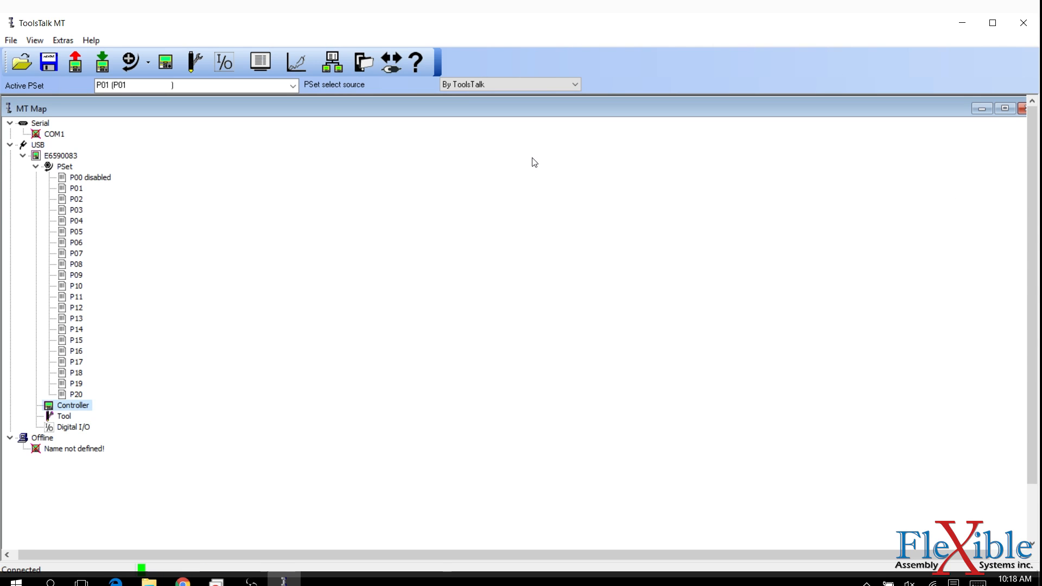
- Show the Torque/Time Diagram with its live-values panel (0.000 cNm, 0 rpm) moved to the top-left
click(295, 62)
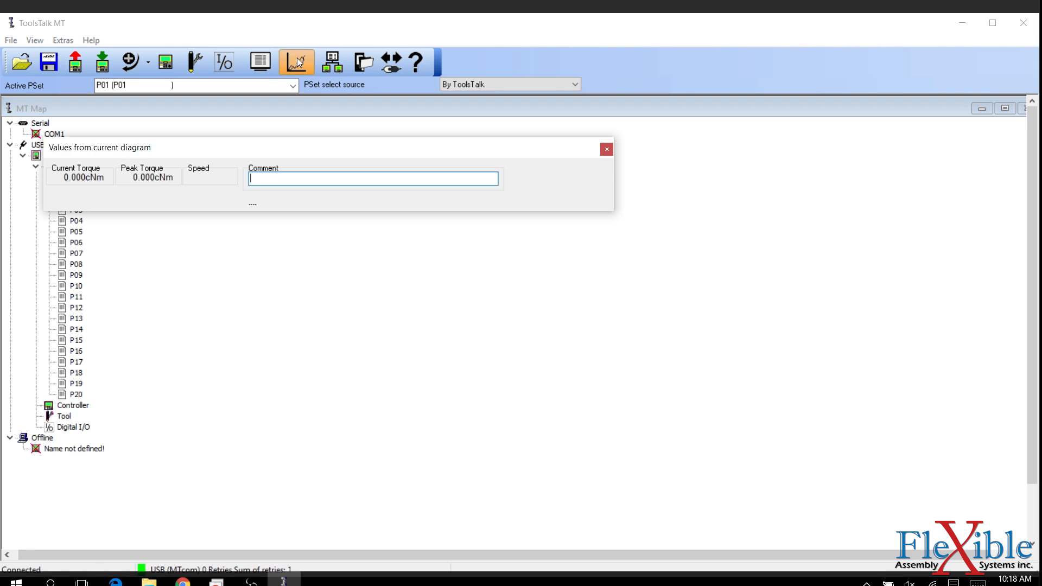
click(296, 62)
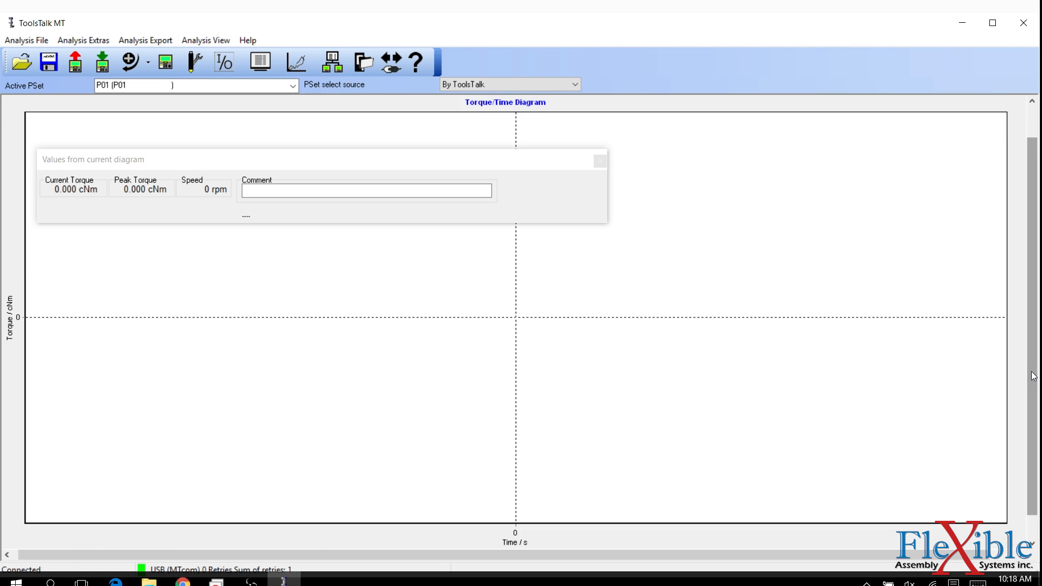
mouse_move(162, 192)
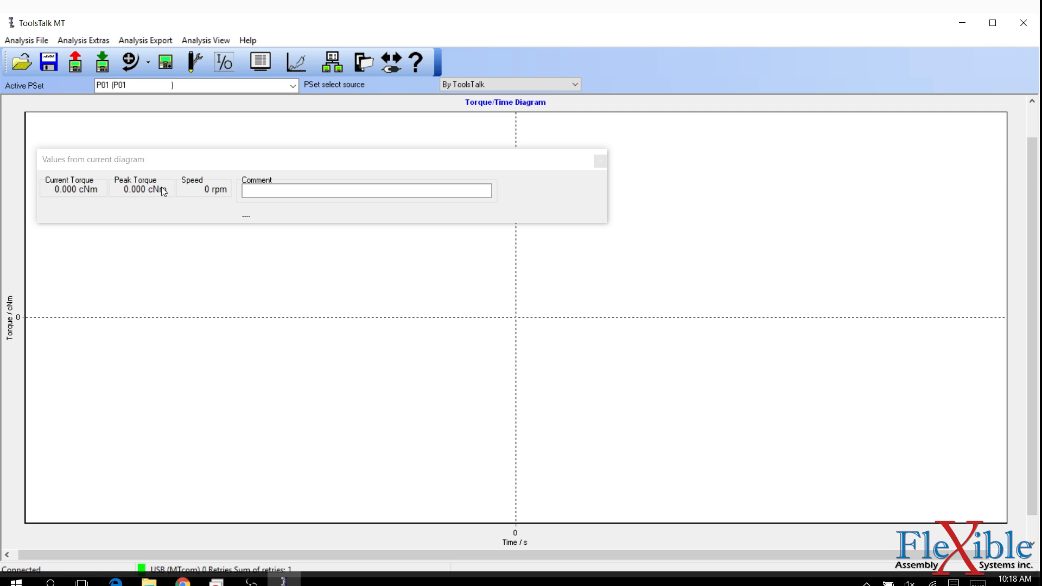
click(366, 191)
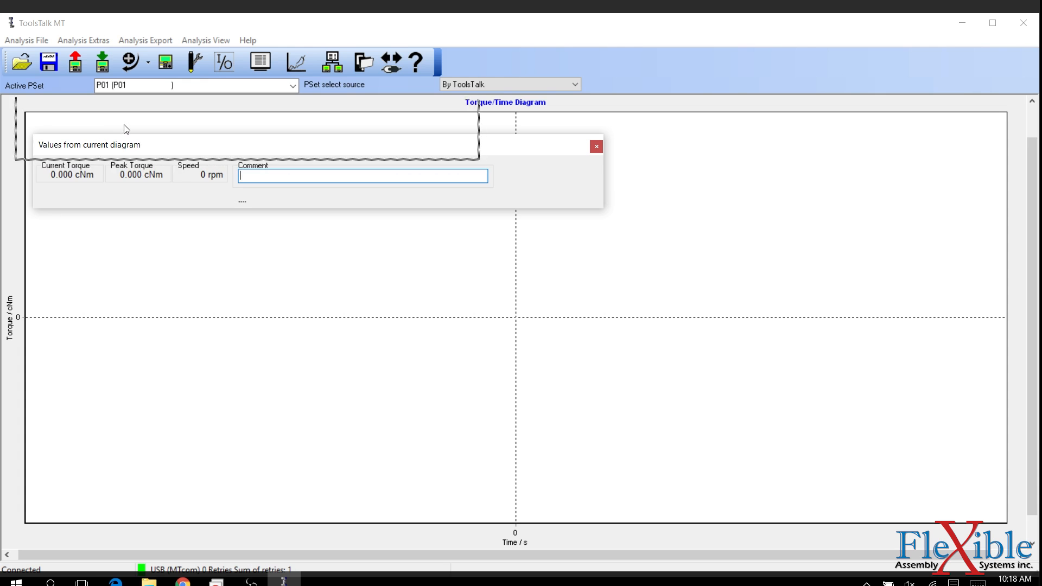
drag(126, 144, 126, 127)
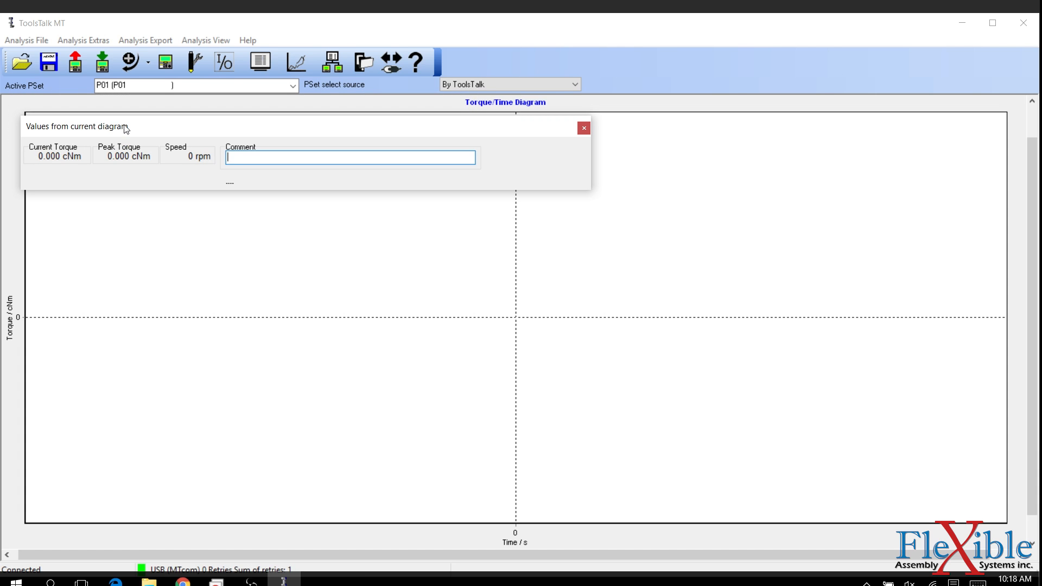